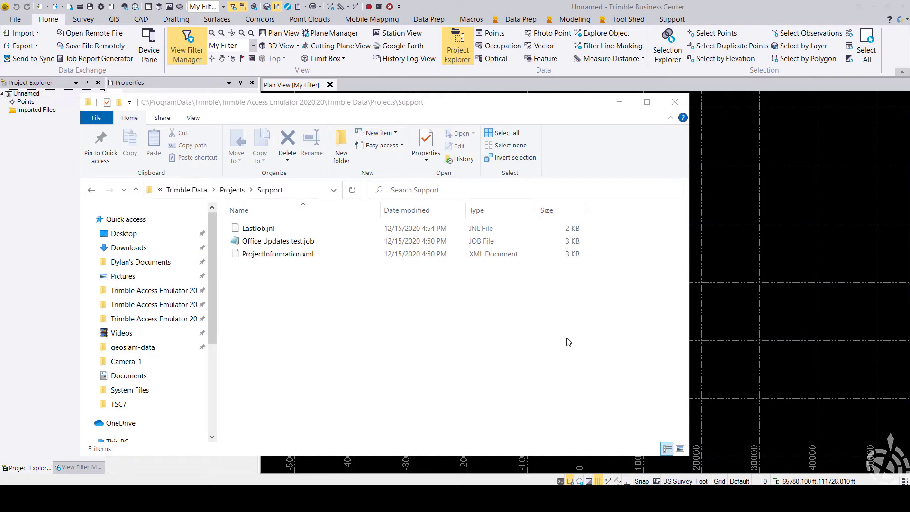
pyautogui.moveTo(512, 336)
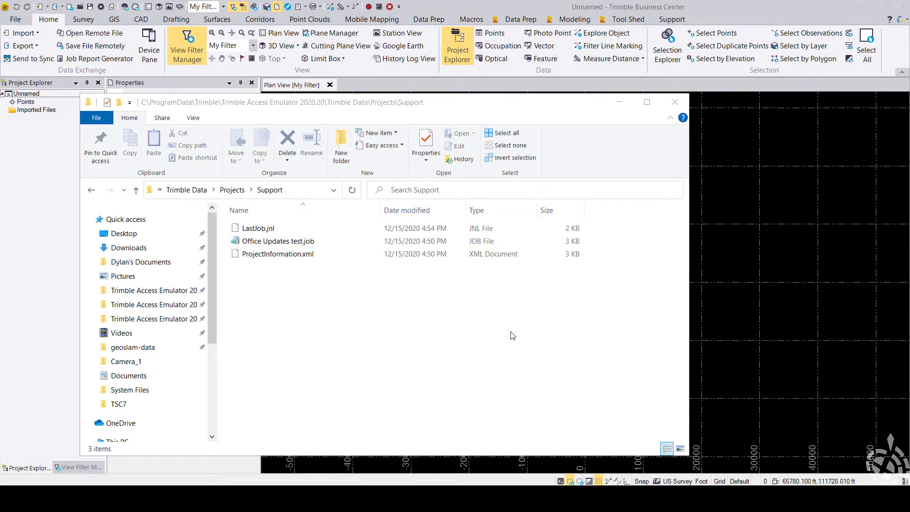
# - Select Office Updates test.job in the Support folder and import it
pyautogui.click(277, 241)
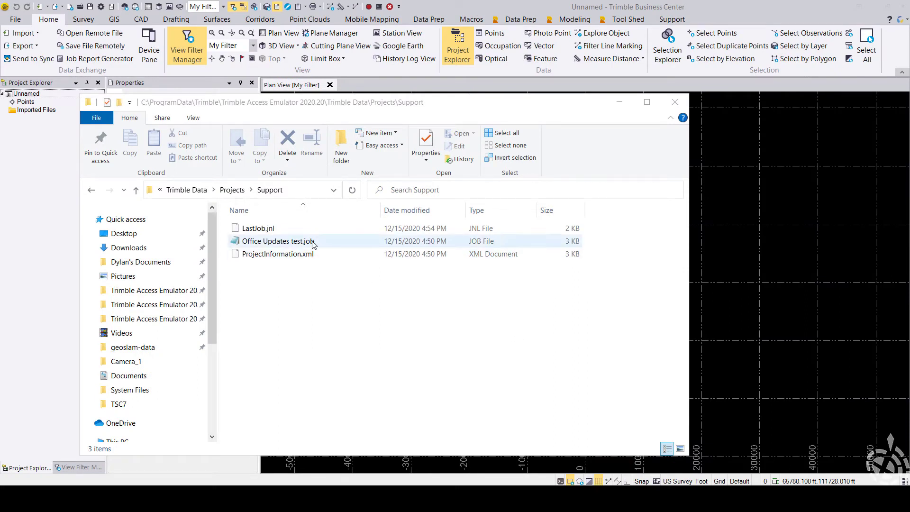
pyautogui.click(278, 241)
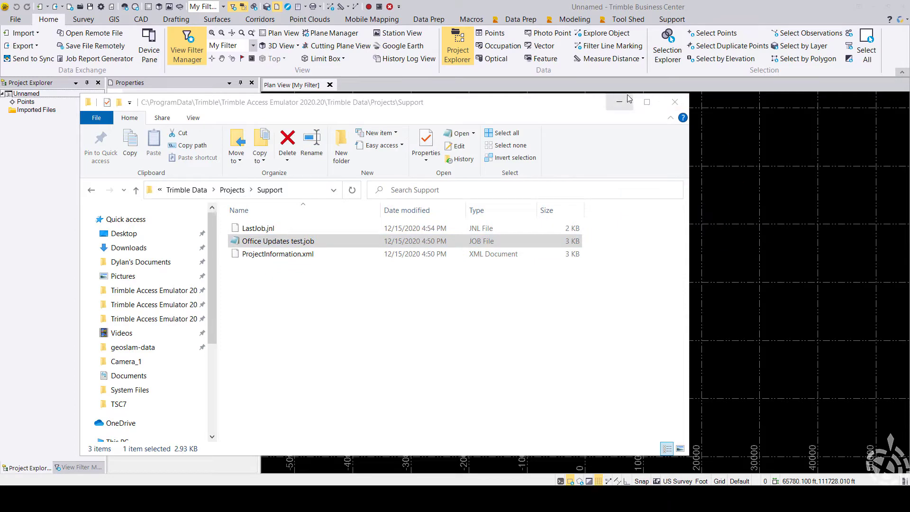
pyautogui.click(674, 101)
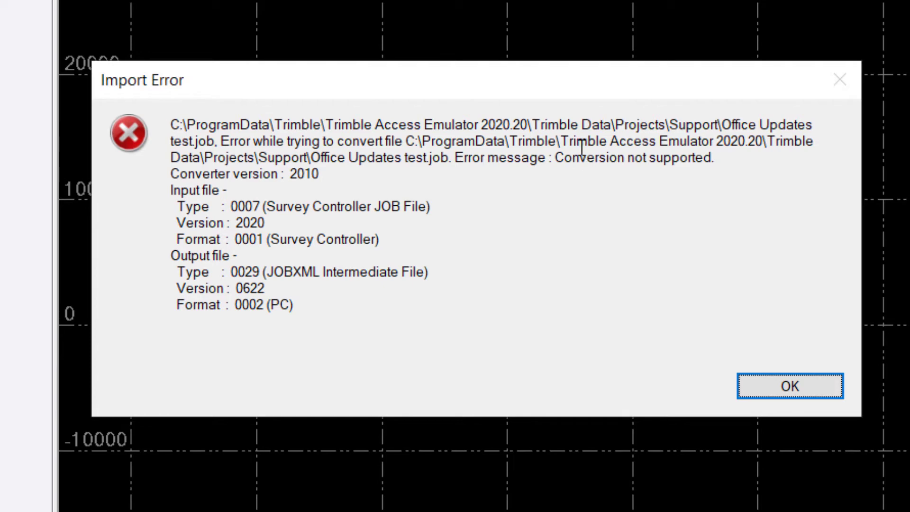
pyautogui.moveTo(198, 212)
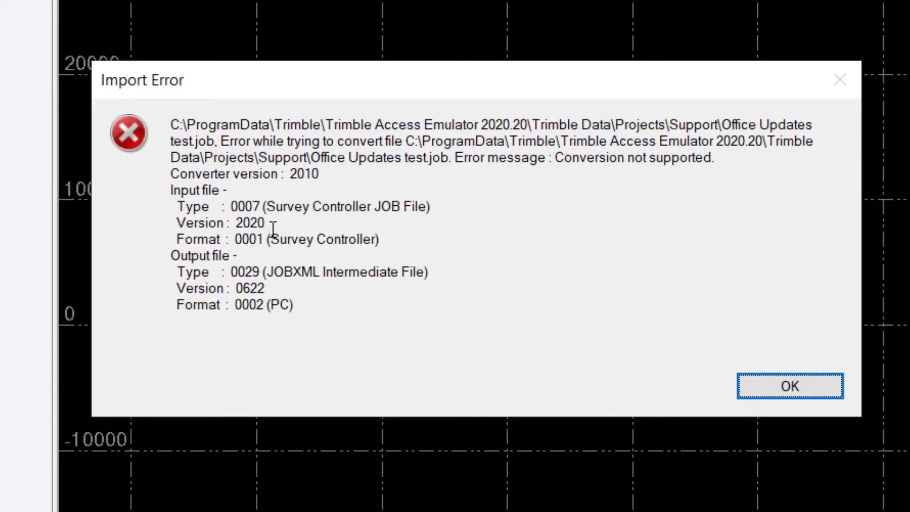
pyautogui.moveTo(658, 315)
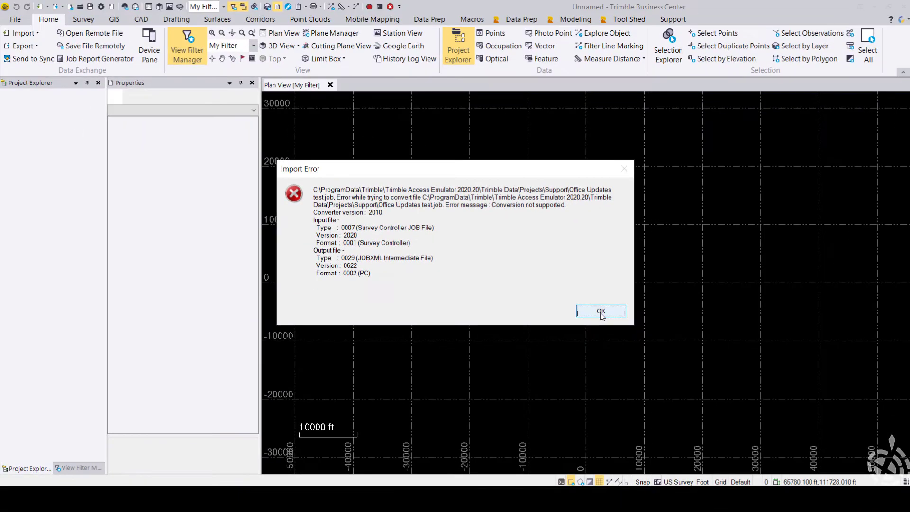
# - Close the Import Error reporting that job file conversion is not supported
pyautogui.click(600, 311)
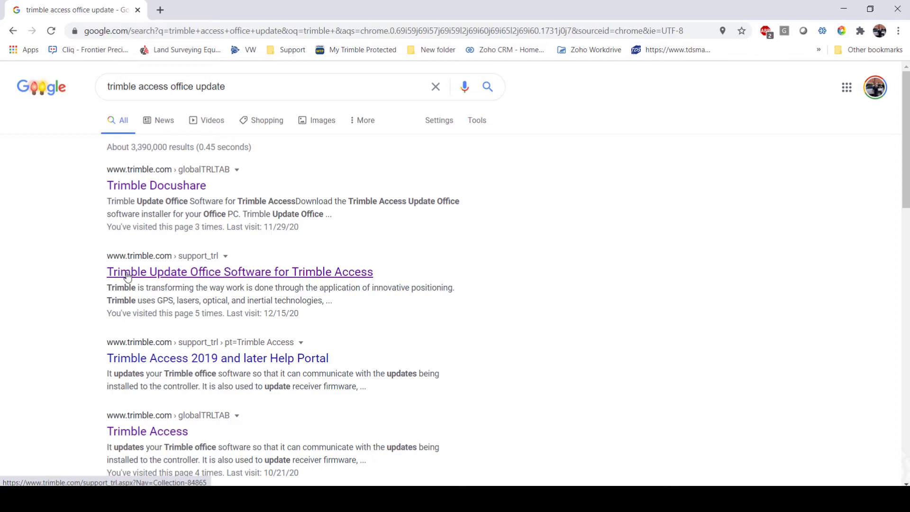
pyautogui.moveTo(243, 274)
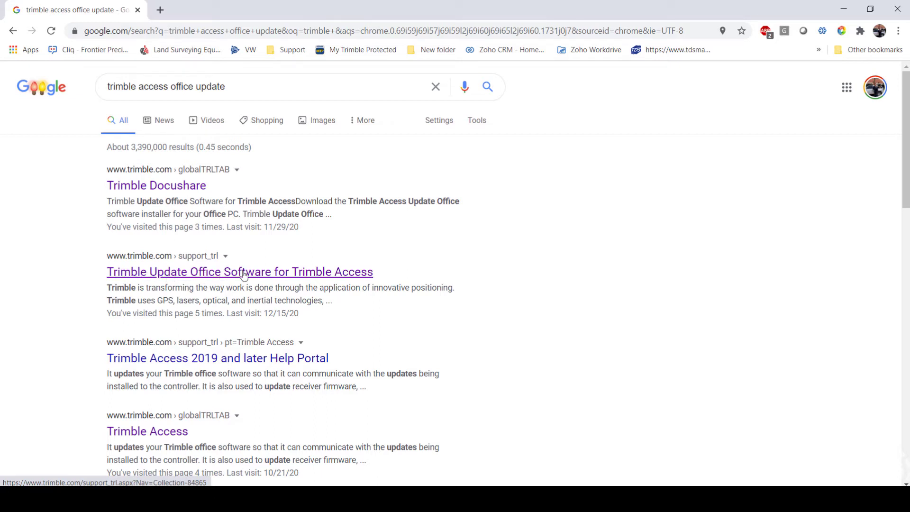
# - Go to the 'Trimble Update Office Software for Trimble Access' search result
pyautogui.click(239, 272)
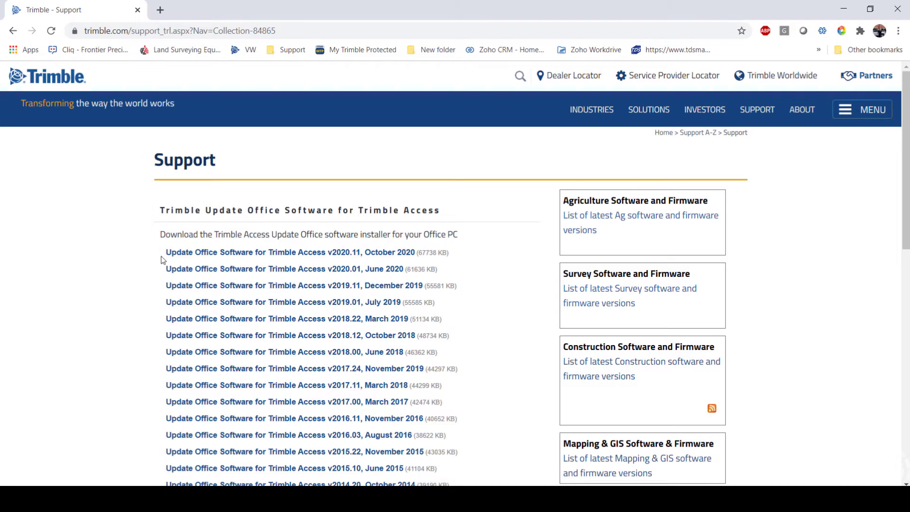
pyautogui.moveTo(355, 259)
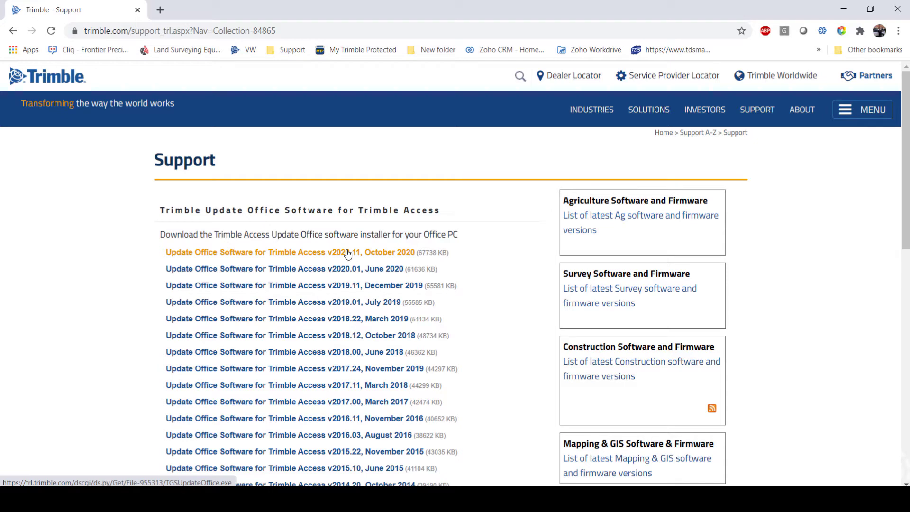
# - Download the Update Office v2020.11 (October 2020) installer, then pause it
pyautogui.click(289, 251)
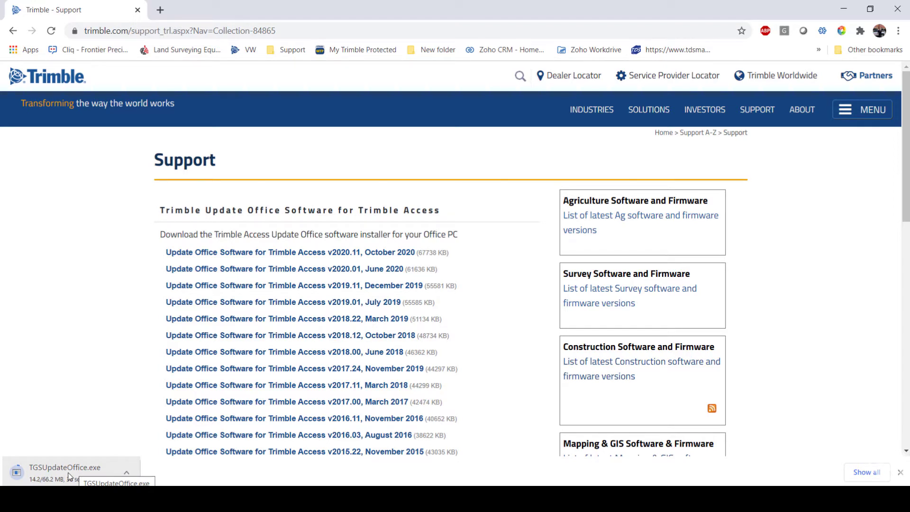
pyautogui.click(126, 471)
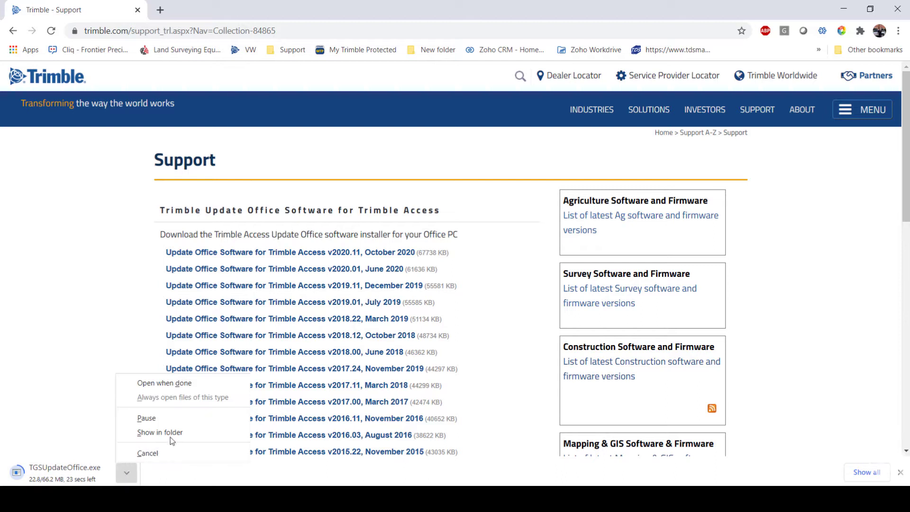
pyautogui.click(147, 418)
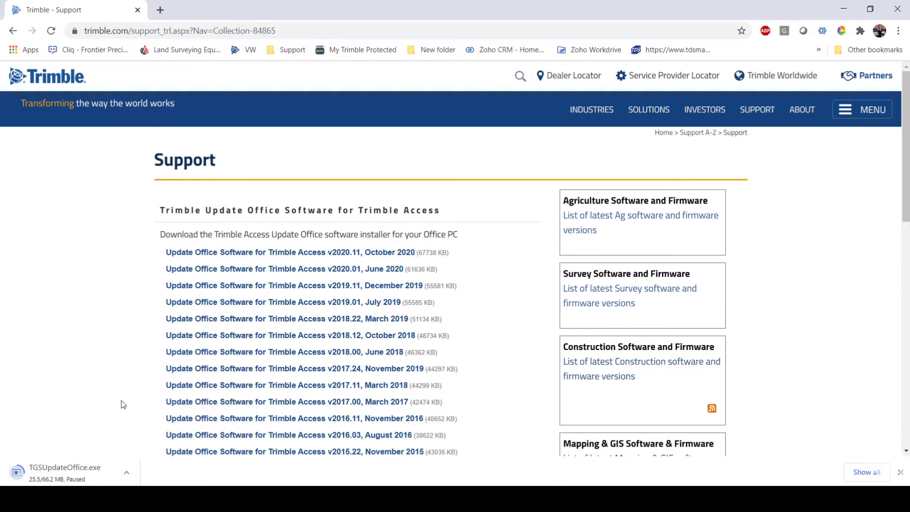
pyautogui.moveTo(103, 343)
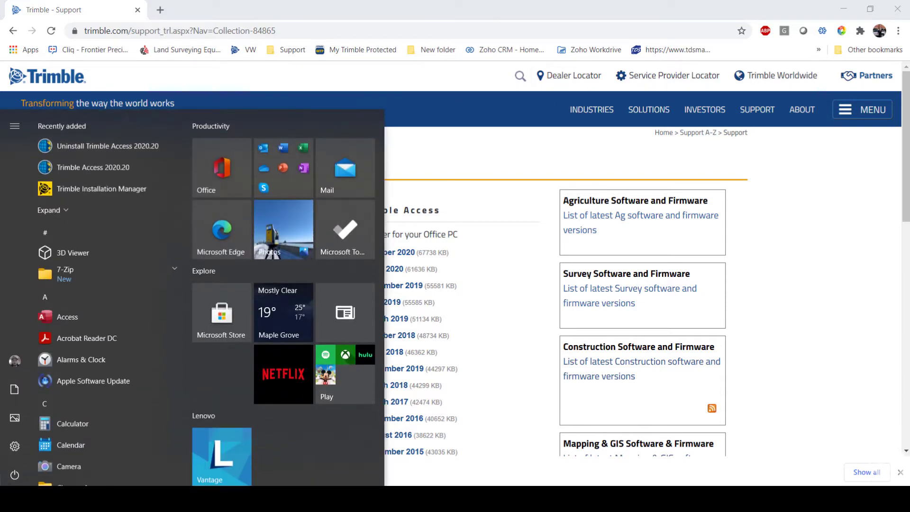
pyautogui.moveTo(101, 188)
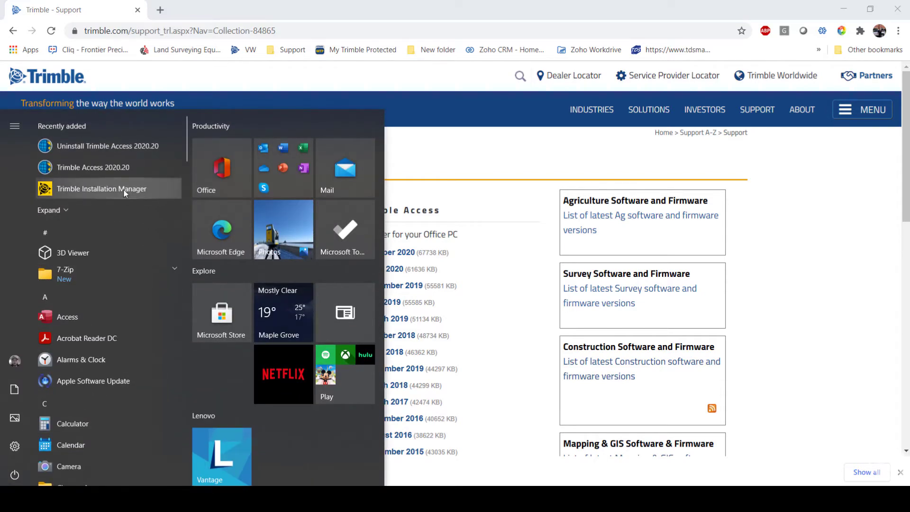
# - Start Trimble Installation Manager from the Start menu's Recently added list
pyautogui.click(285, 335)
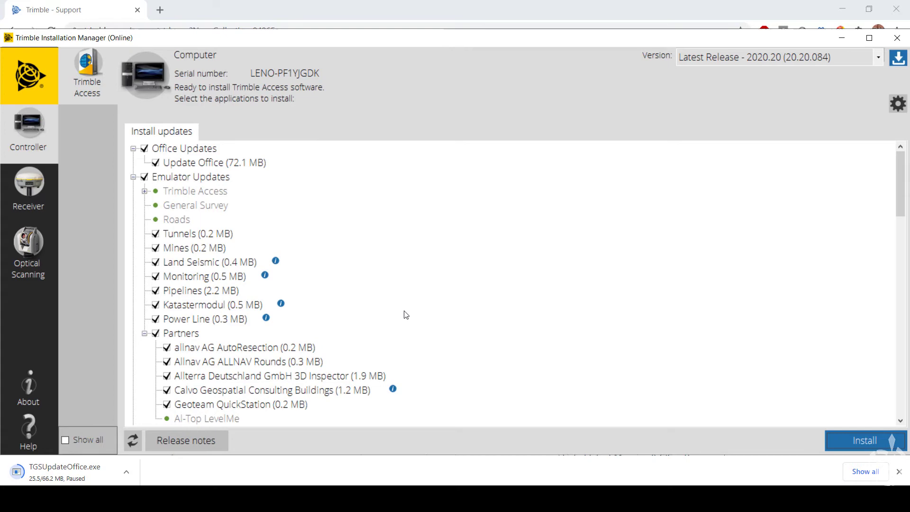
pyautogui.moveTo(213, 51)
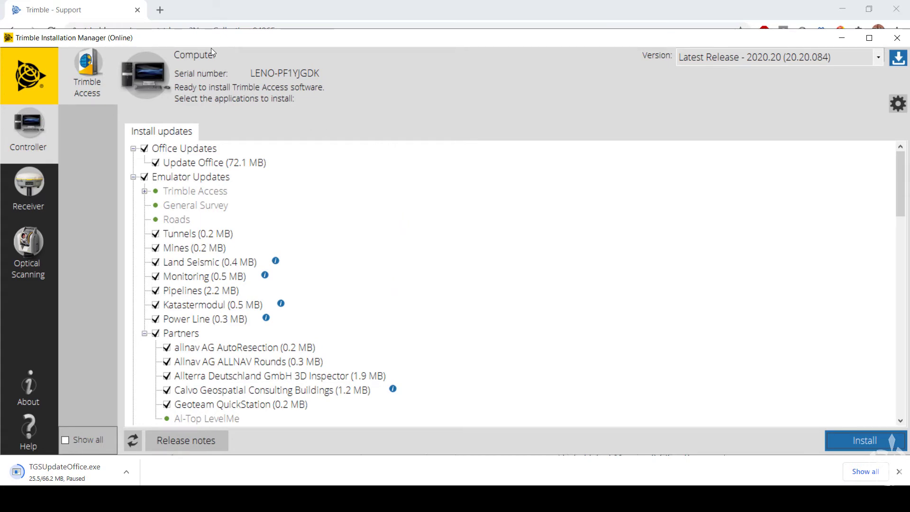
pyautogui.moveTo(204, 39)
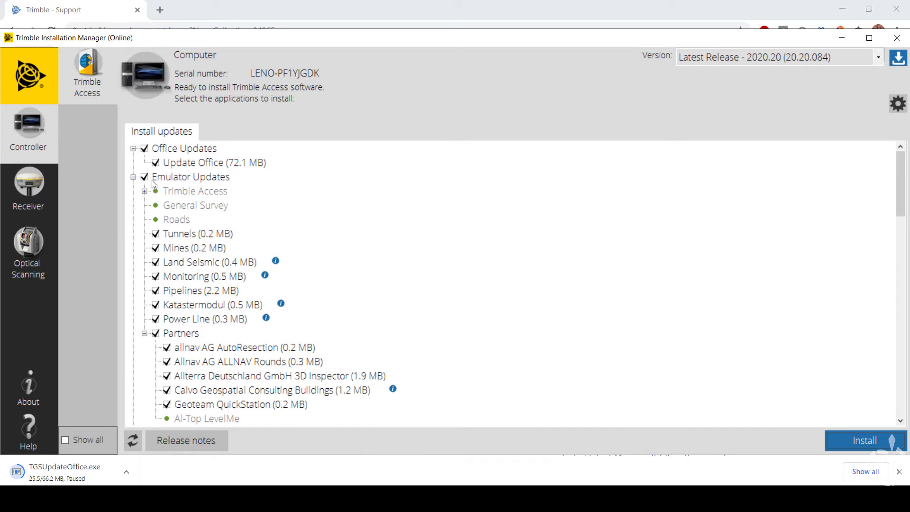
# - Uncheck Emulator Updates and Language & Help Files, keeping Office Updates selected
pyautogui.click(145, 176)
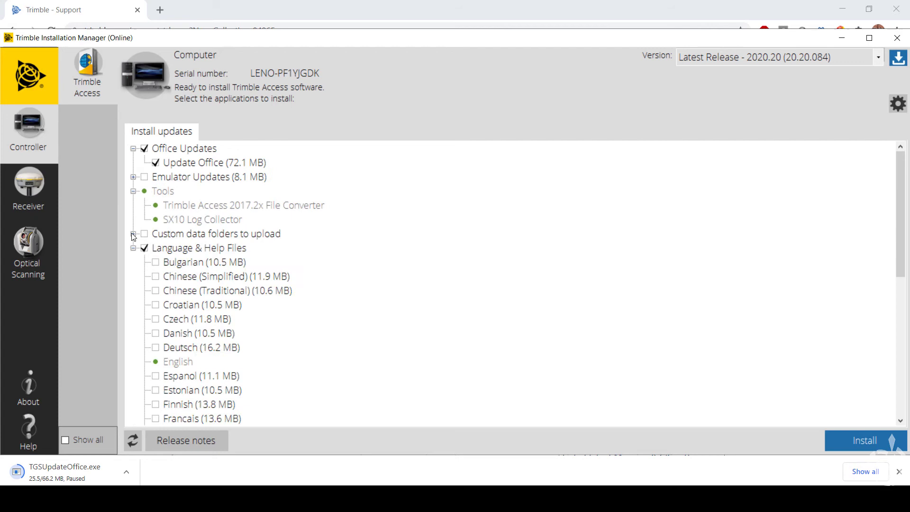
pyautogui.click(144, 248)
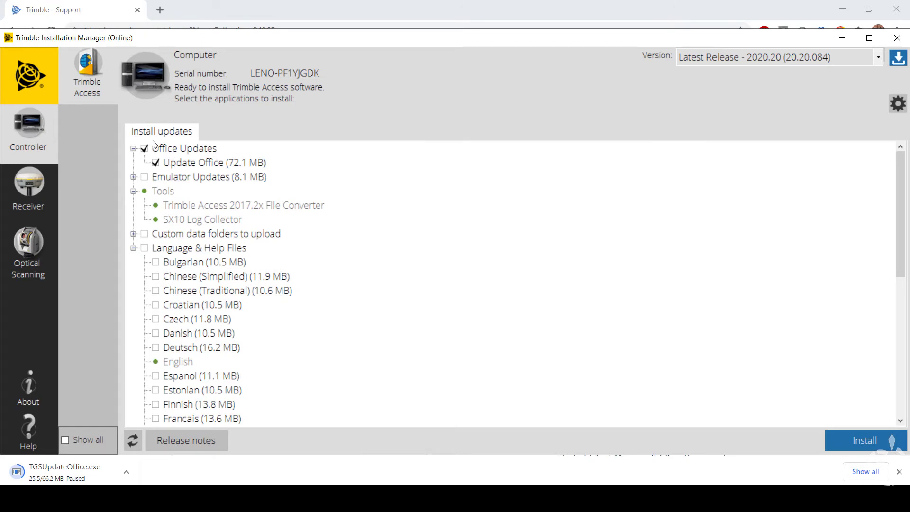
pyautogui.moveTo(727, 65)
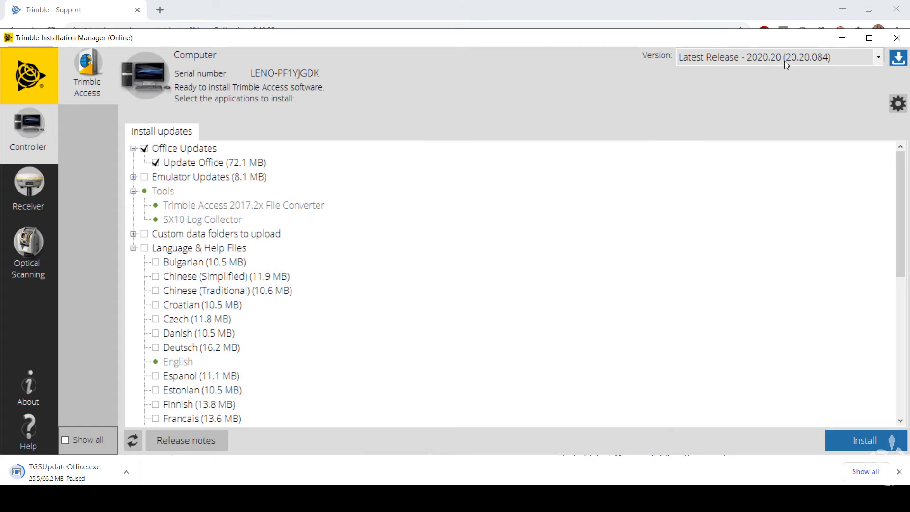
pyautogui.moveTo(779, 64)
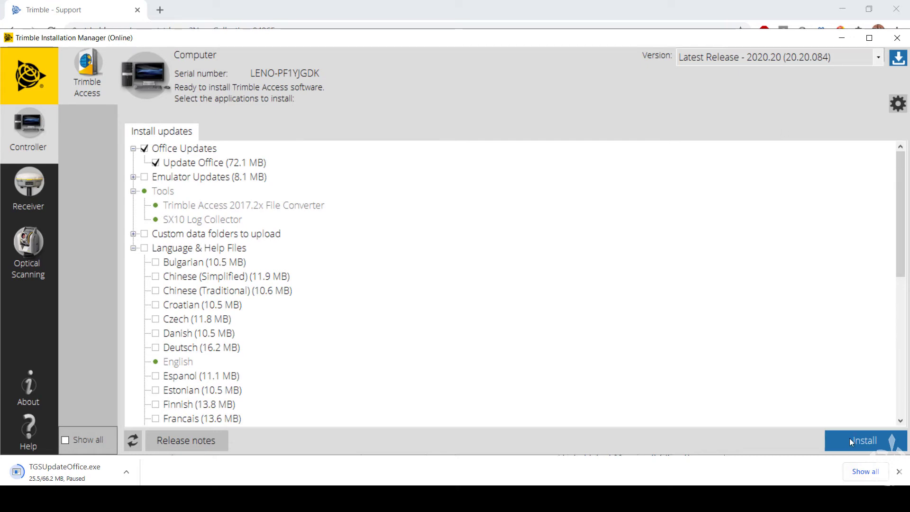
# - Install the 72.1 MB Update Office package until the device reports up to date
pyautogui.click(863, 440)
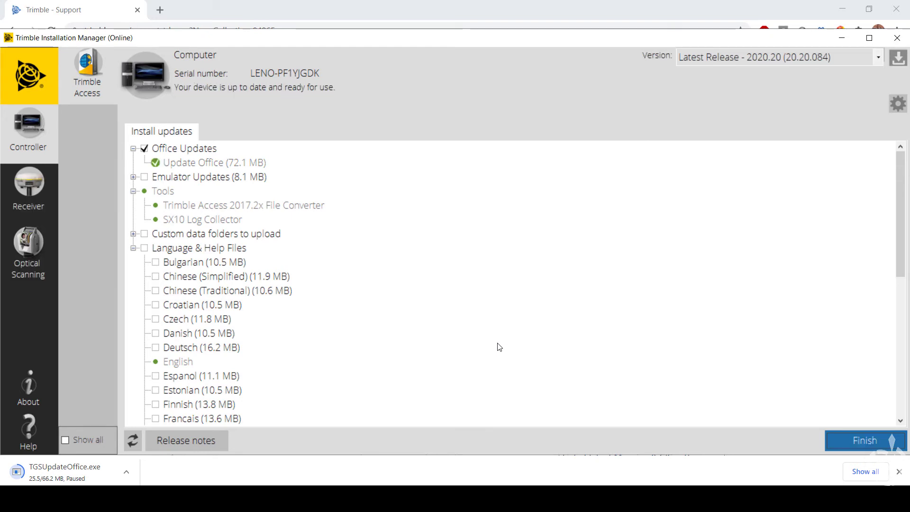
pyautogui.moveTo(718, 348)
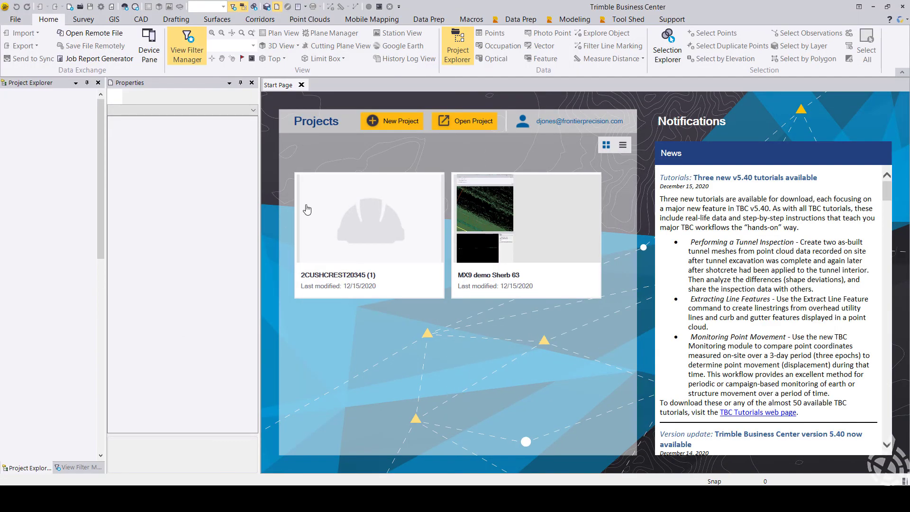
# - Create a new project from the US Survey Foot template
pyautogui.click(392, 121)
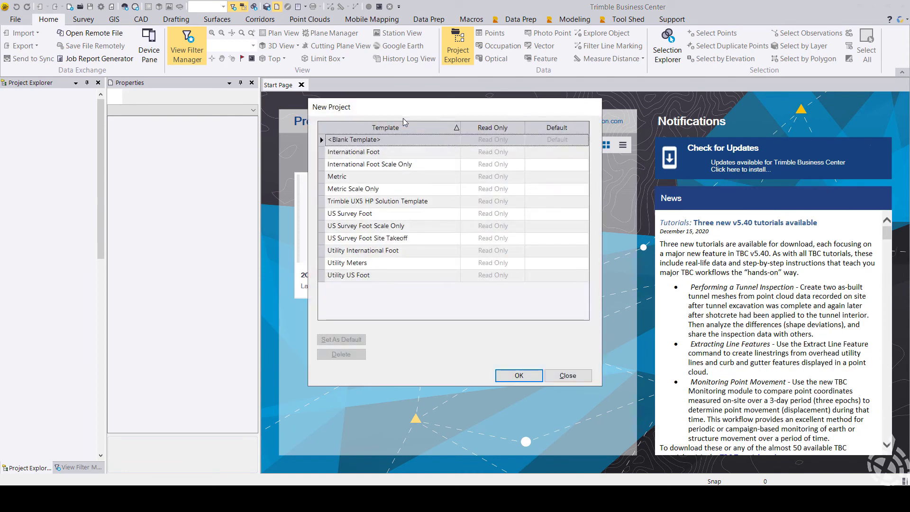
pyautogui.click(350, 213)
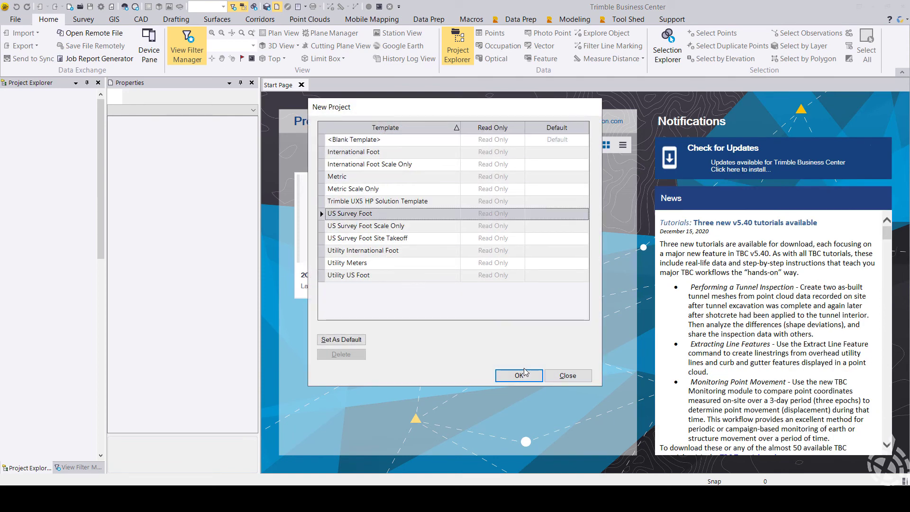
pyautogui.click(567, 375)
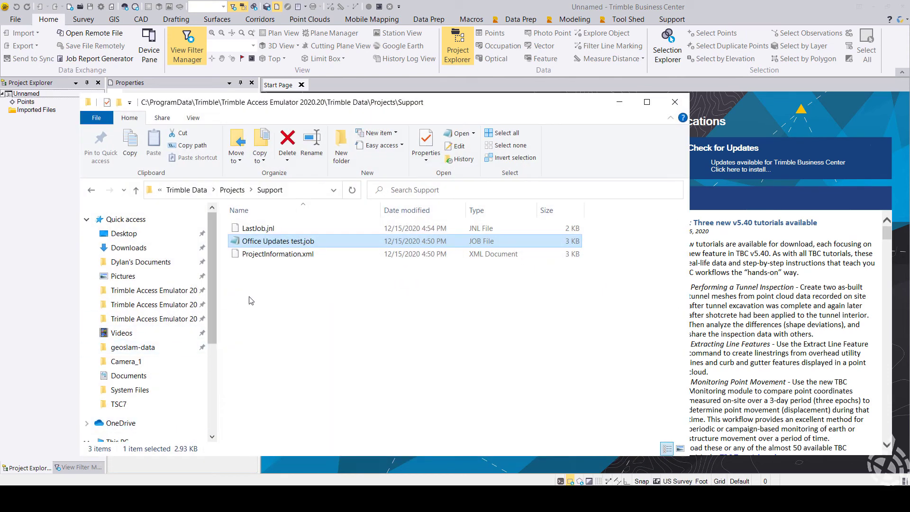
pyautogui.moveTo(296, 241)
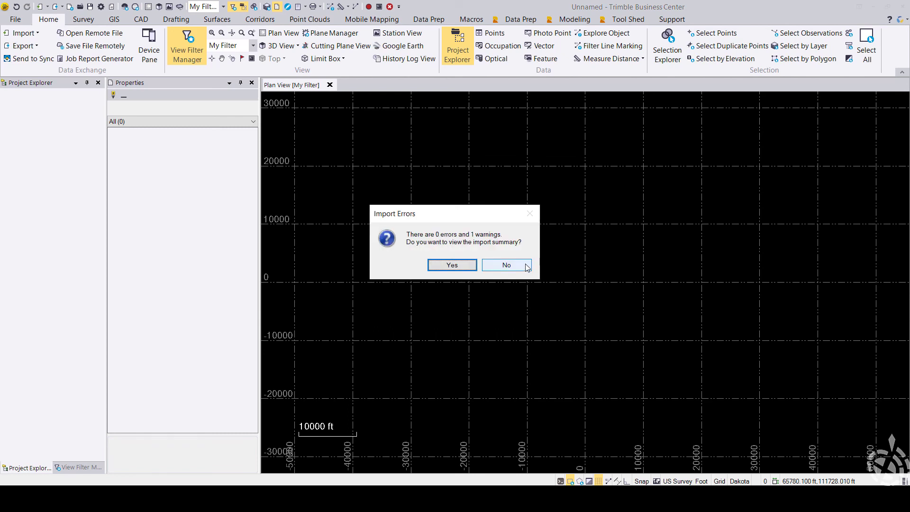
# - Decline viewing the import summary for Office Updates test.job (0 errors, 1 warning)
pyautogui.click(506, 264)
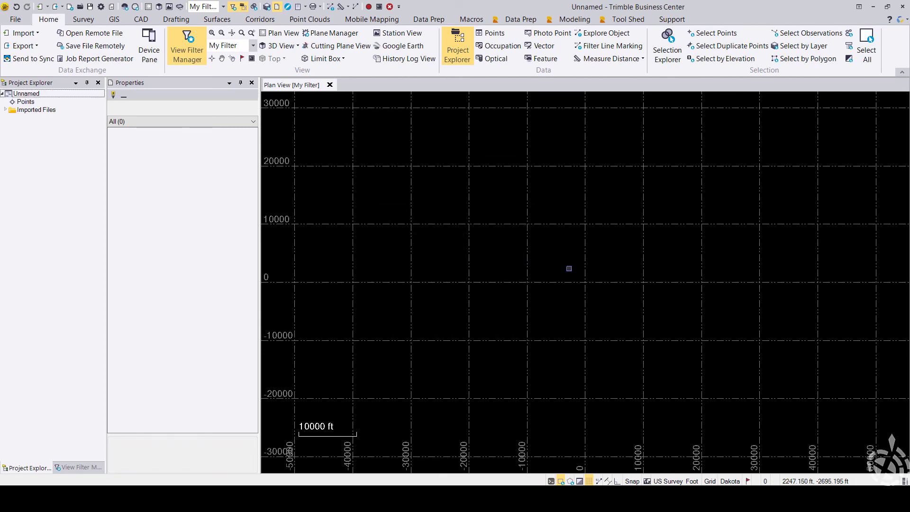